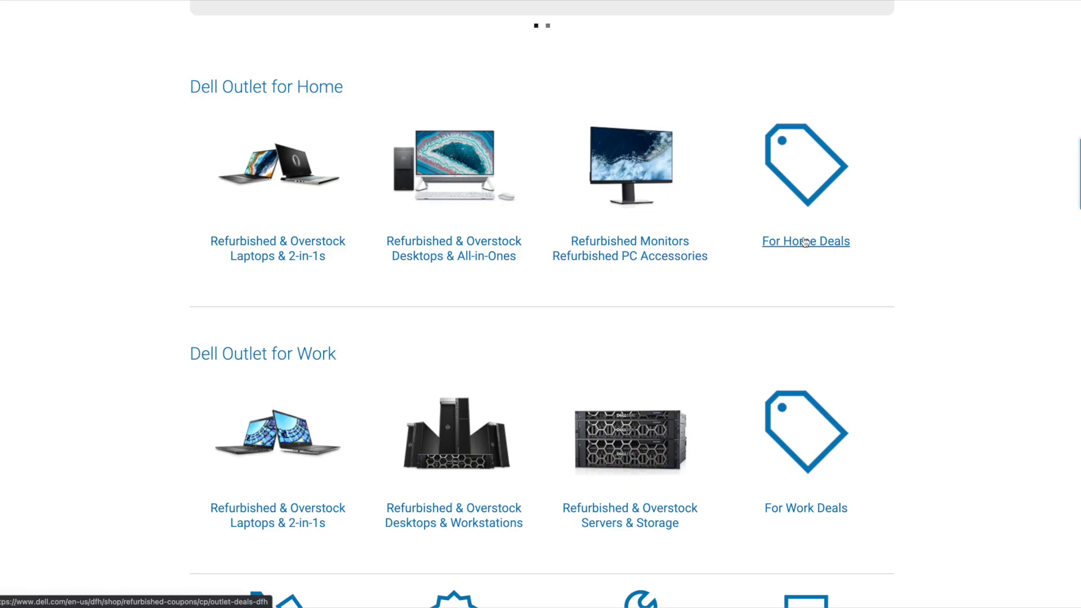
- Go to For Home Deals coupon codes and scroll to the Inspiron 3880 offer starting at $299
{"action": "left_click", "coordinate": [806, 241]}
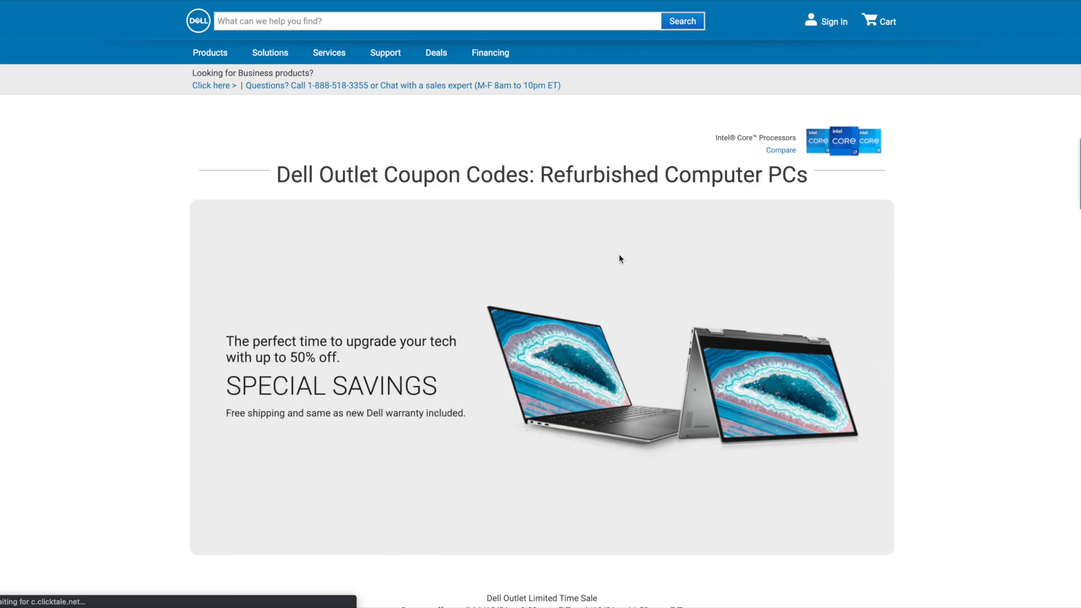
{"action": "scroll", "scroll_direction": "down", "scroll_amount": 3}
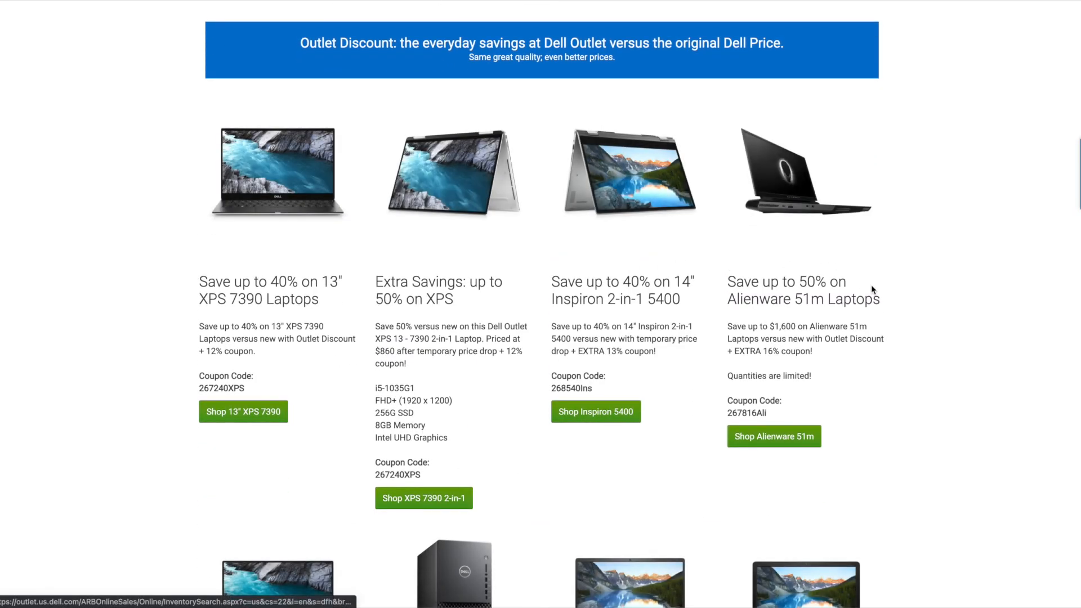
{"action": "scroll", "scroll_direction": "down", "scroll_amount": 3}
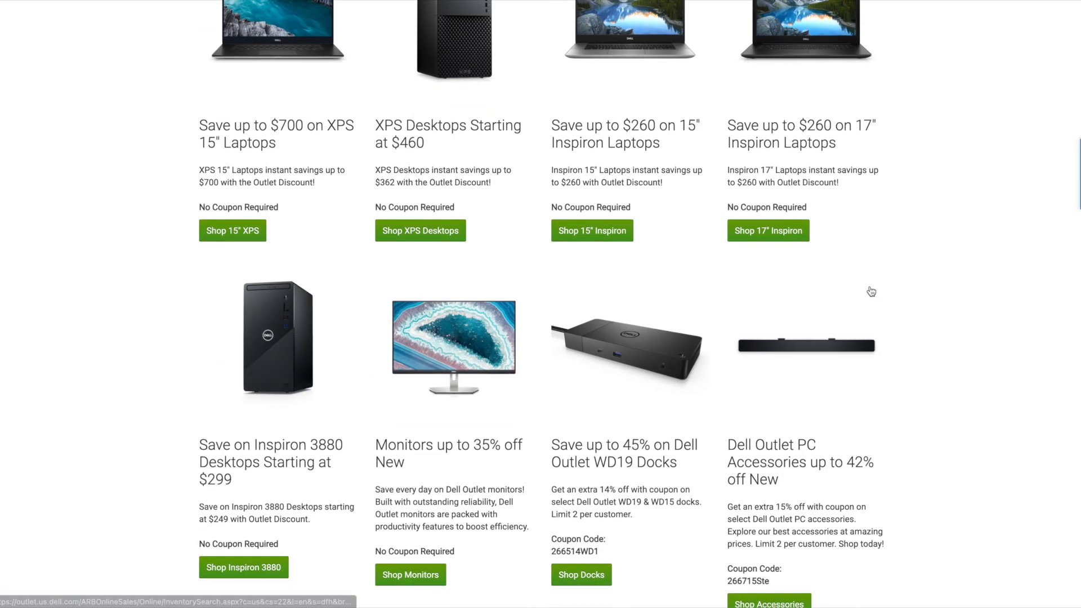
{"action": "scroll", "scroll_direction": "down", "scroll_amount": 3}
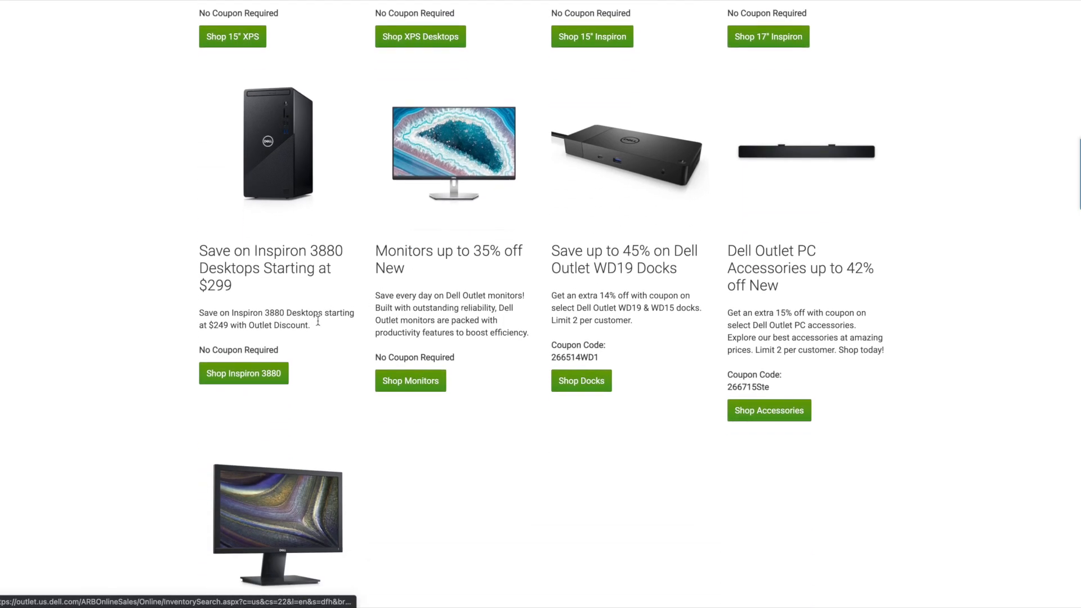
- View the 15 refurbished Inspiron 3880 desktops sorted by lowest price, $325 to $505
{"action": "left_click", "coordinate": [244, 373]}
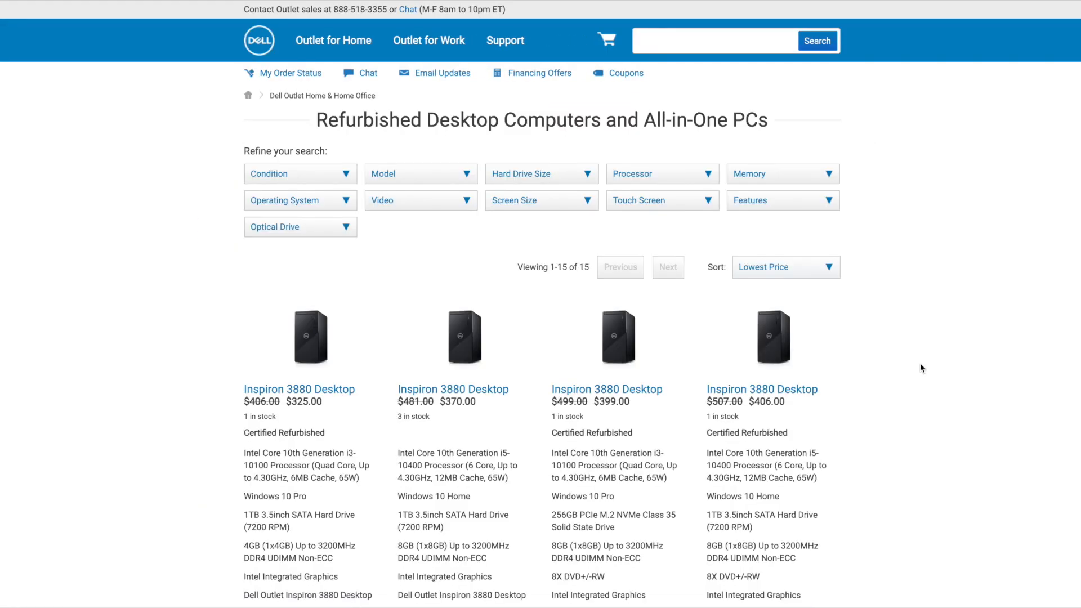
{"action": "scroll", "scroll_direction": "down", "scroll_amount": 3}
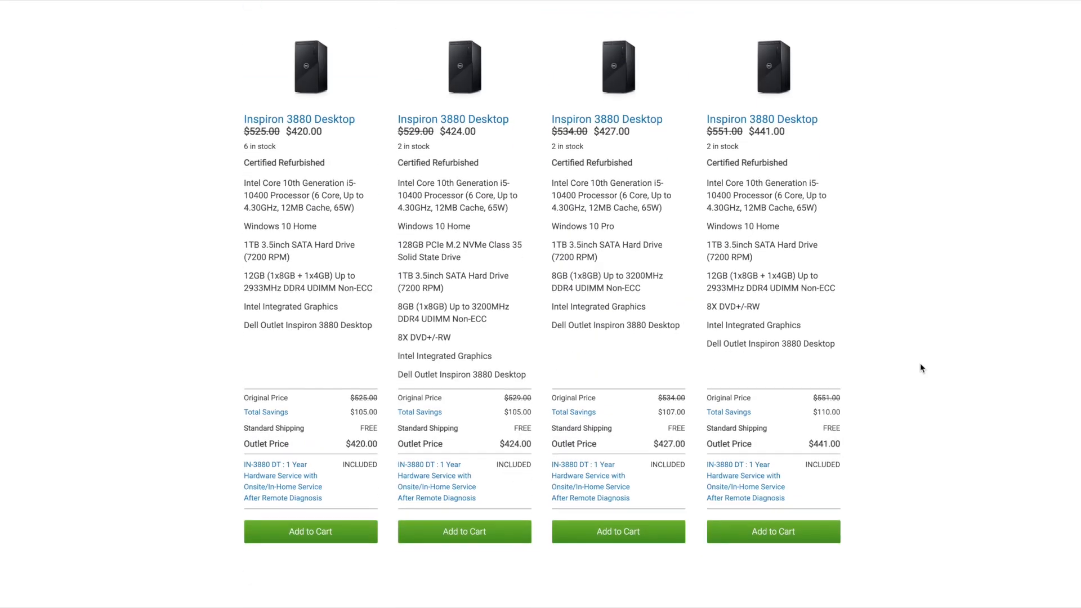
{"action": "scroll", "scroll_direction": "down", "scroll_amount": 3}
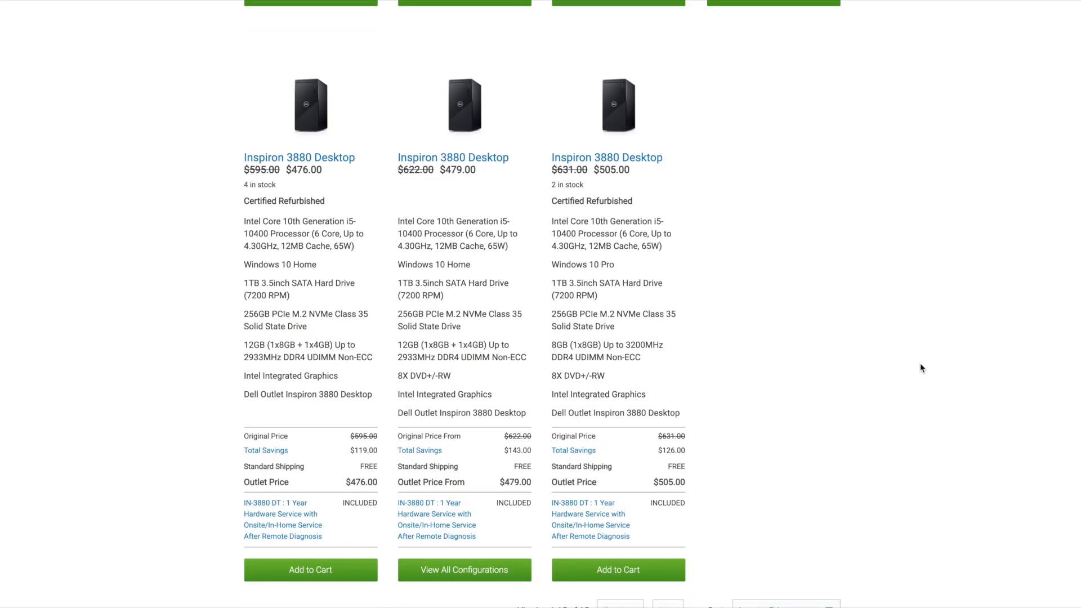
{"action": "scroll", "scroll_direction": "down", "scroll_amount": 3}
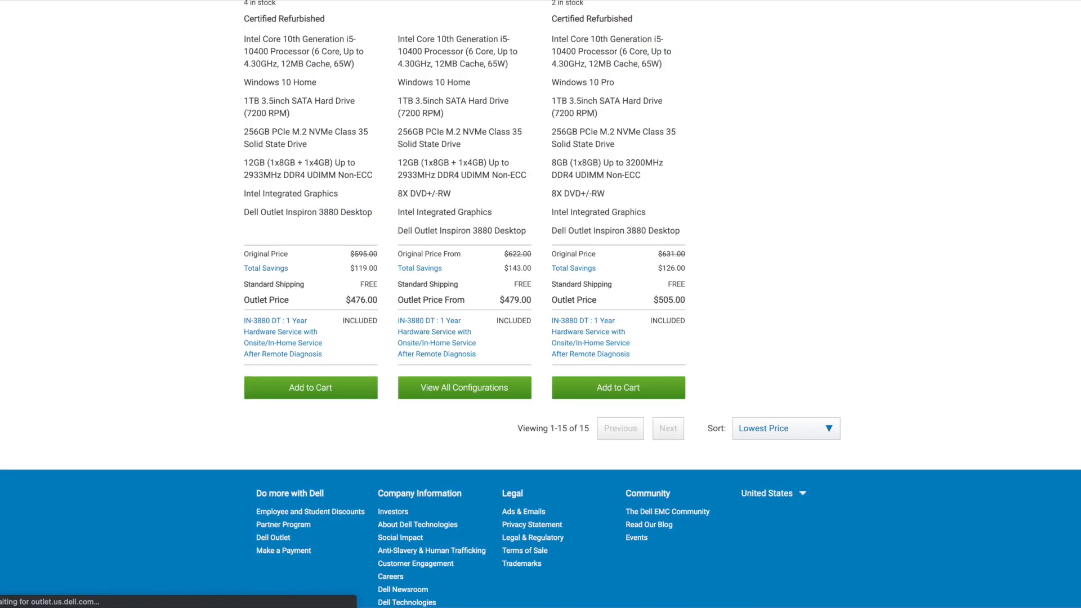